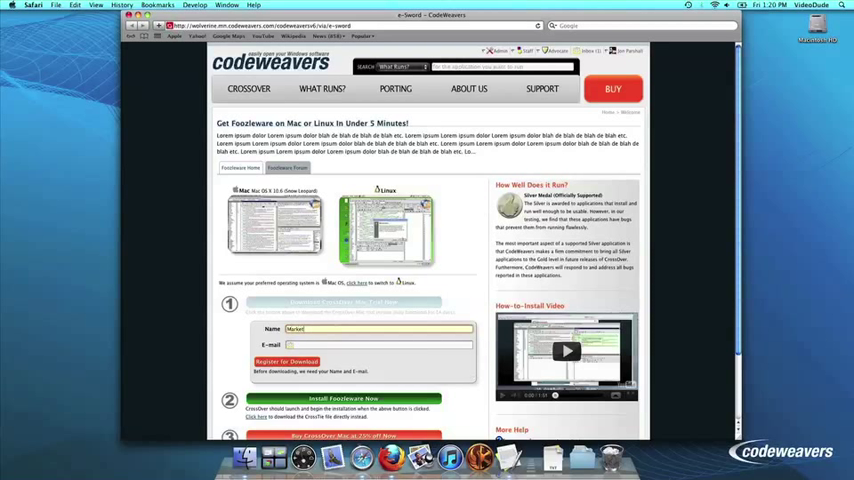
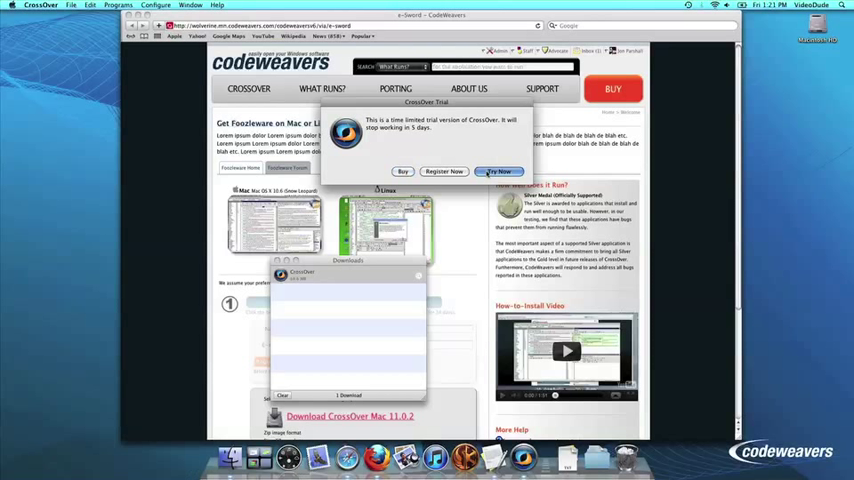
# Start the CrossOver trial and launch the MetaTrader 4 installation into a new bottle
pyautogui.click(499, 171)
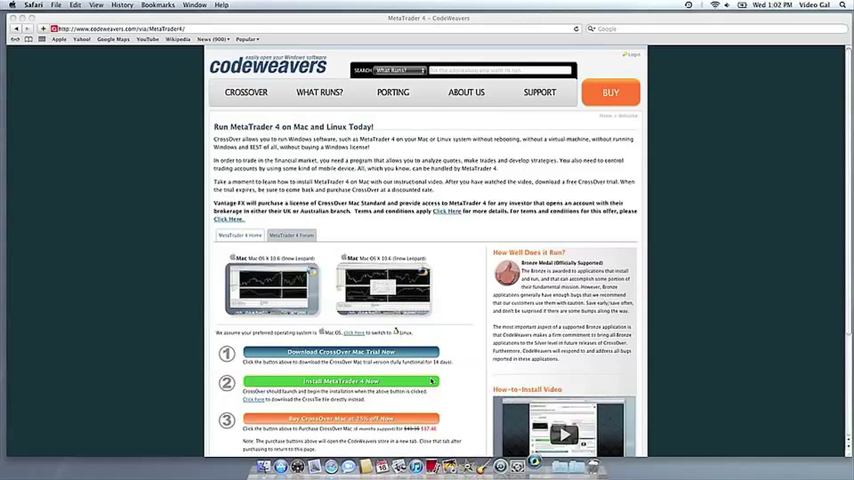
pyautogui.click(340, 381)
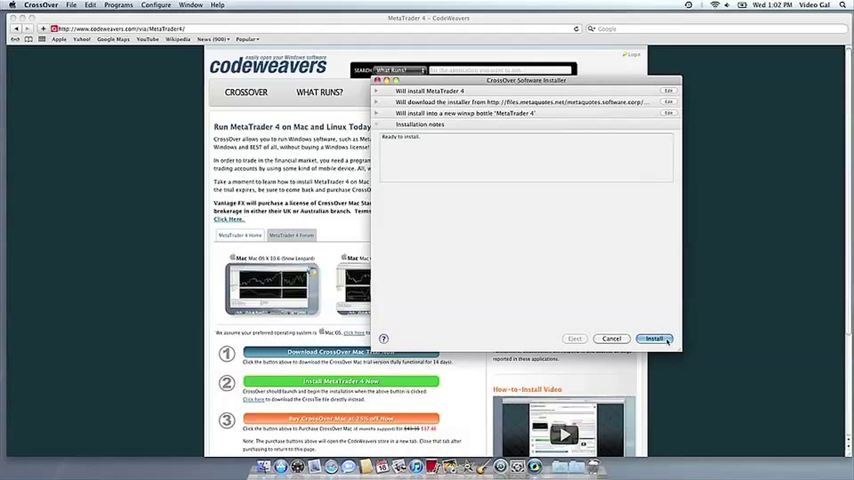
# Install MetaTrader 4 in the 'MetaTrader 4' bottle and close the completed installer
pyautogui.click(655, 338)
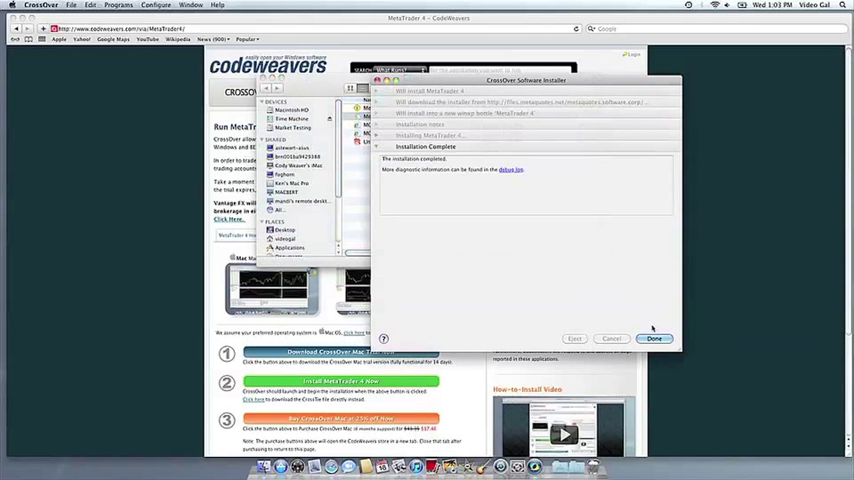
pyautogui.click(654, 338)
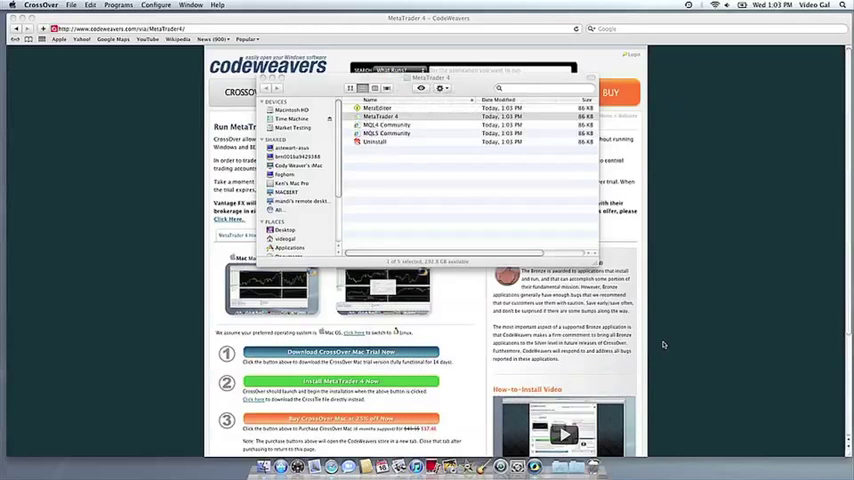